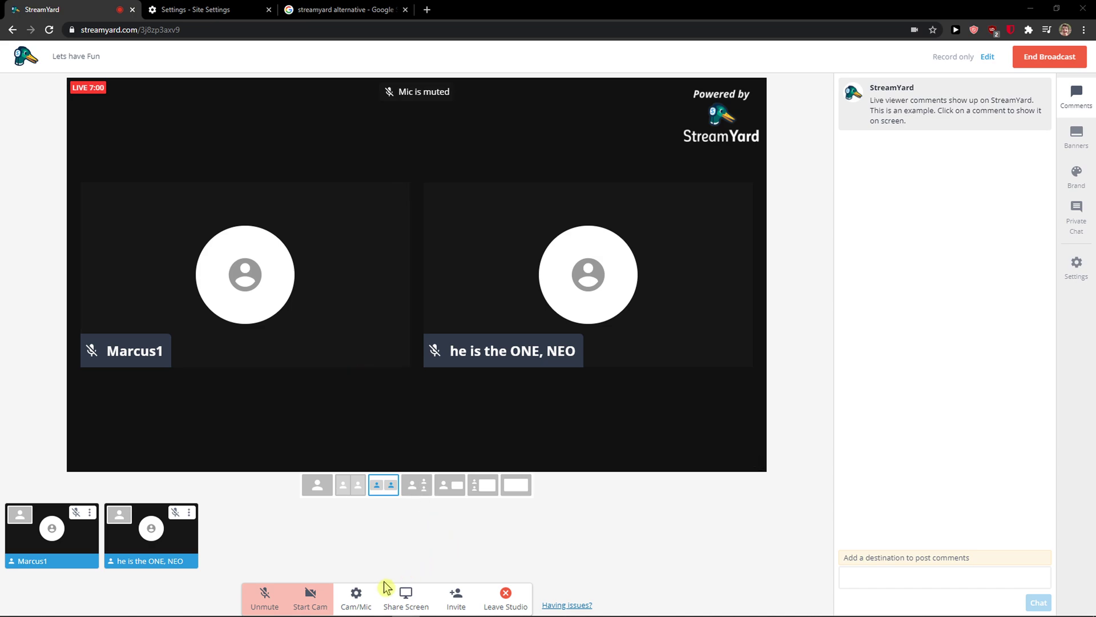
mouse_move(362, 600)
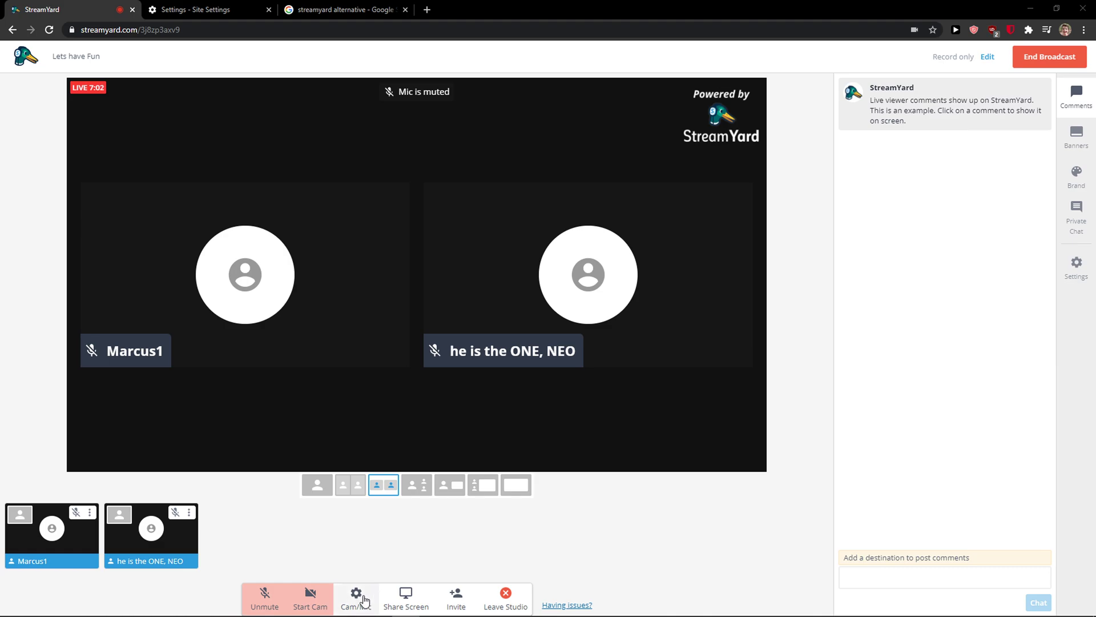
click(355, 597)
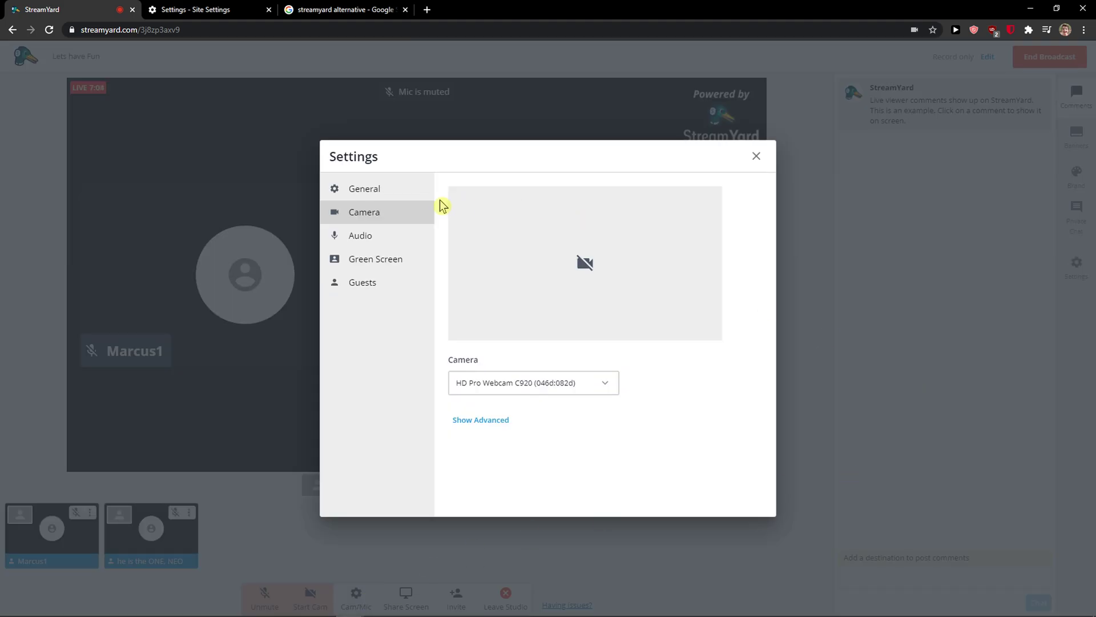
click(363, 188)
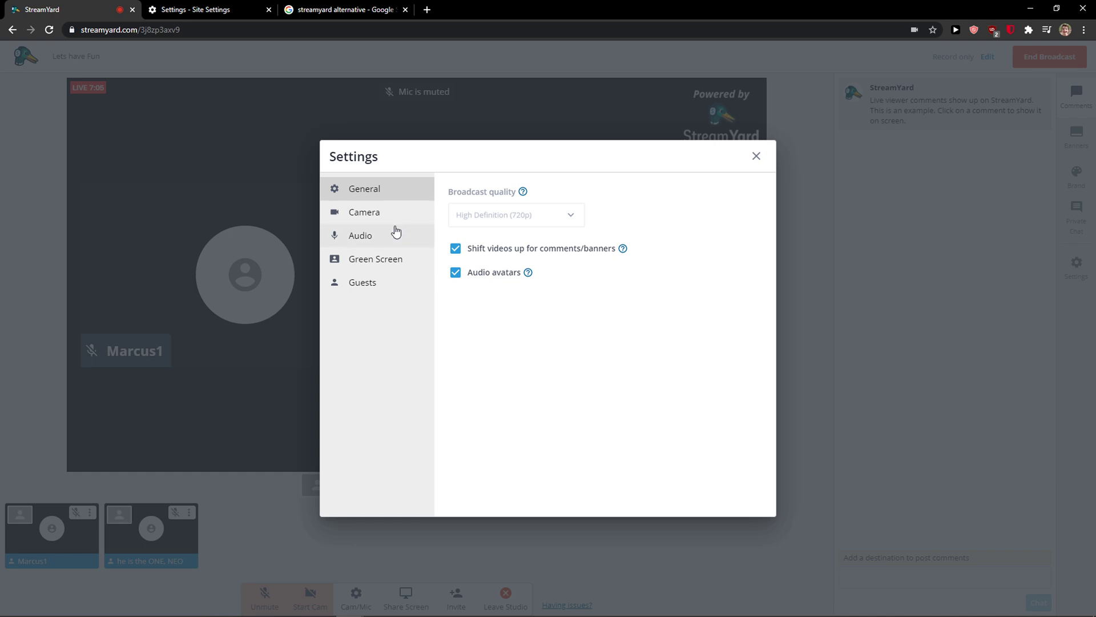
click(364, 212)
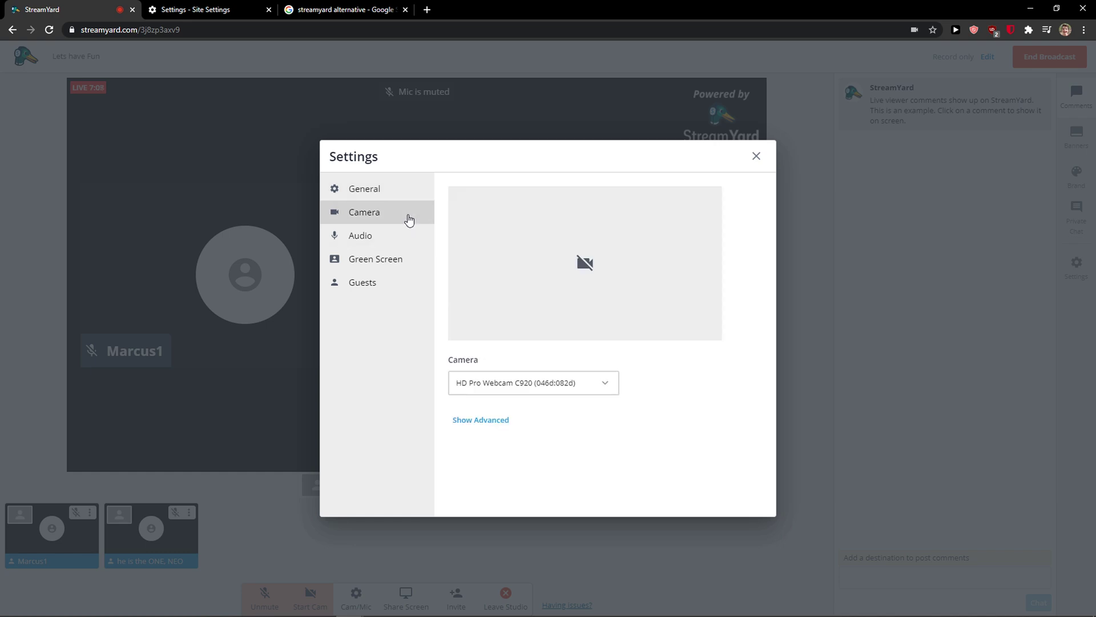
click(360, 234)
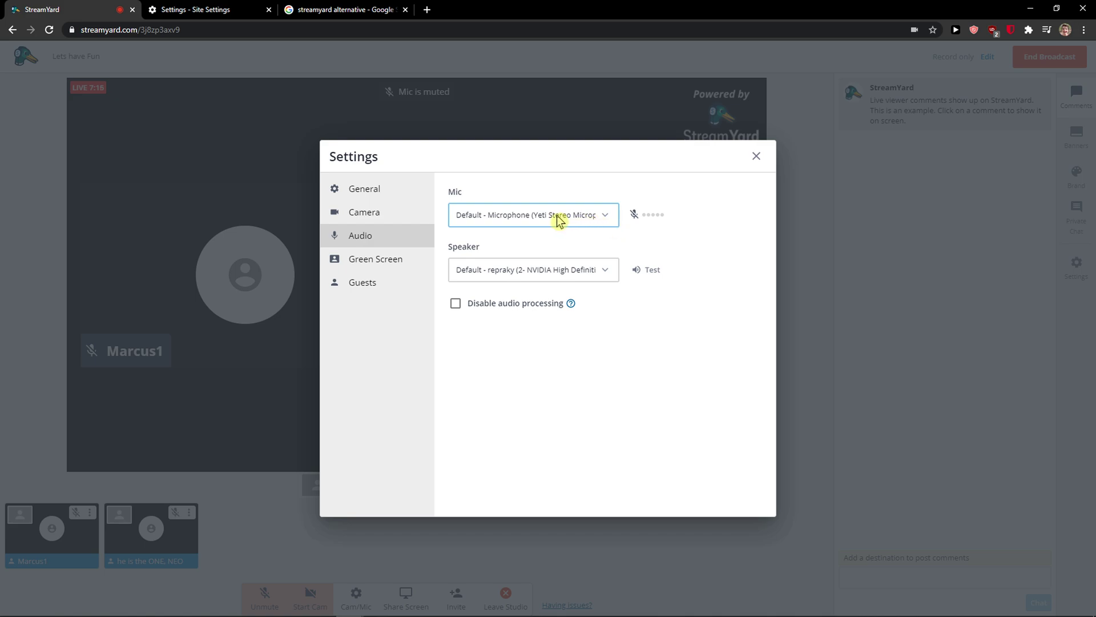
click(363, 212)
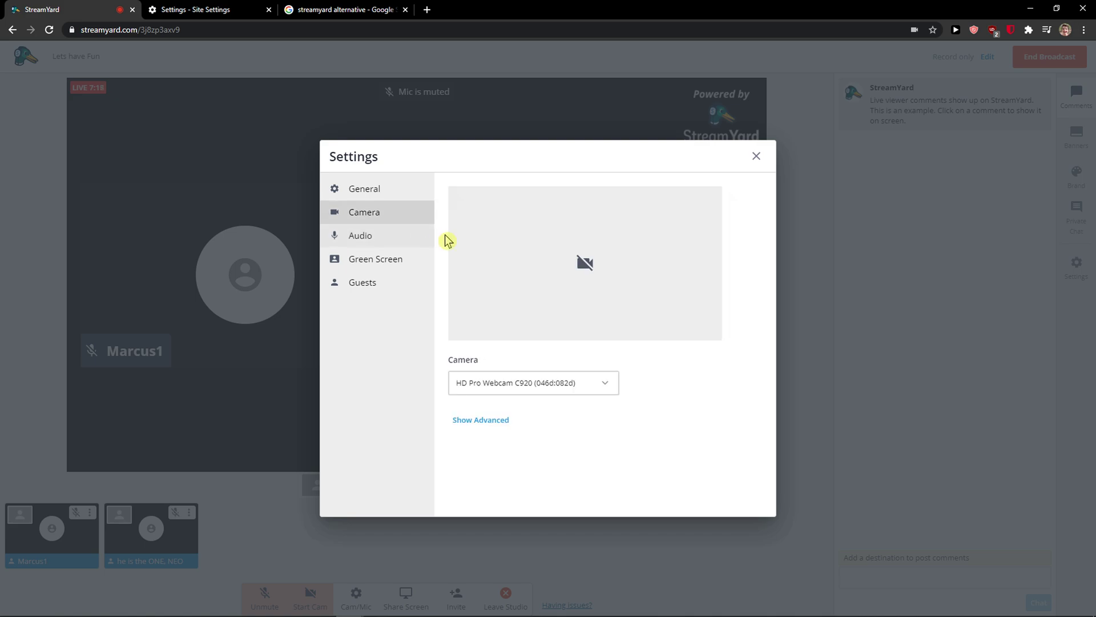
click(360, 234)
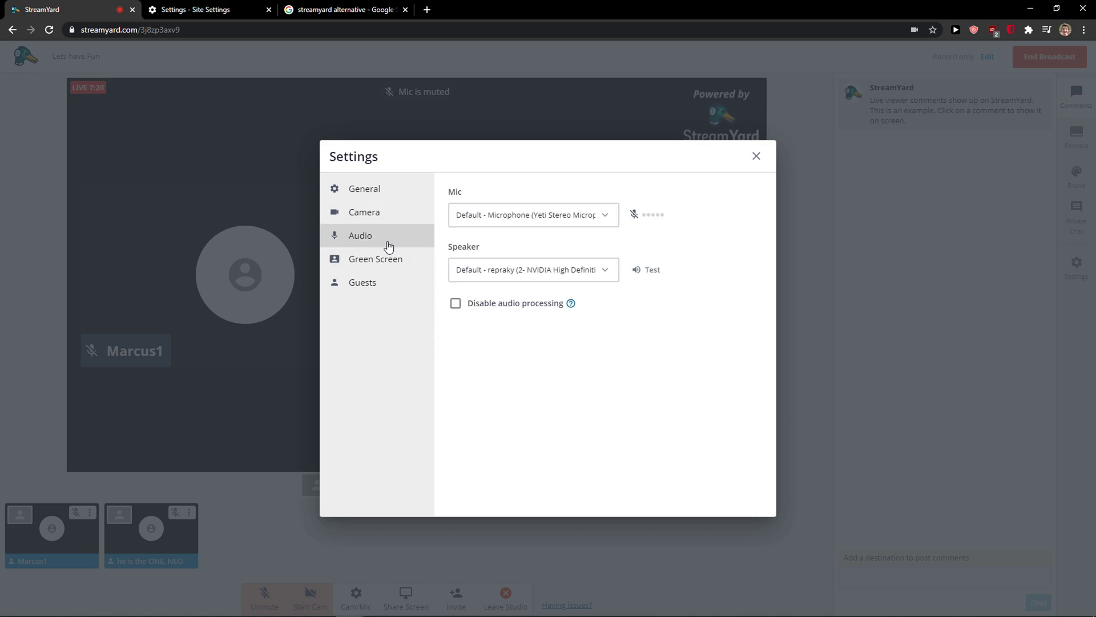
click(533, 214)
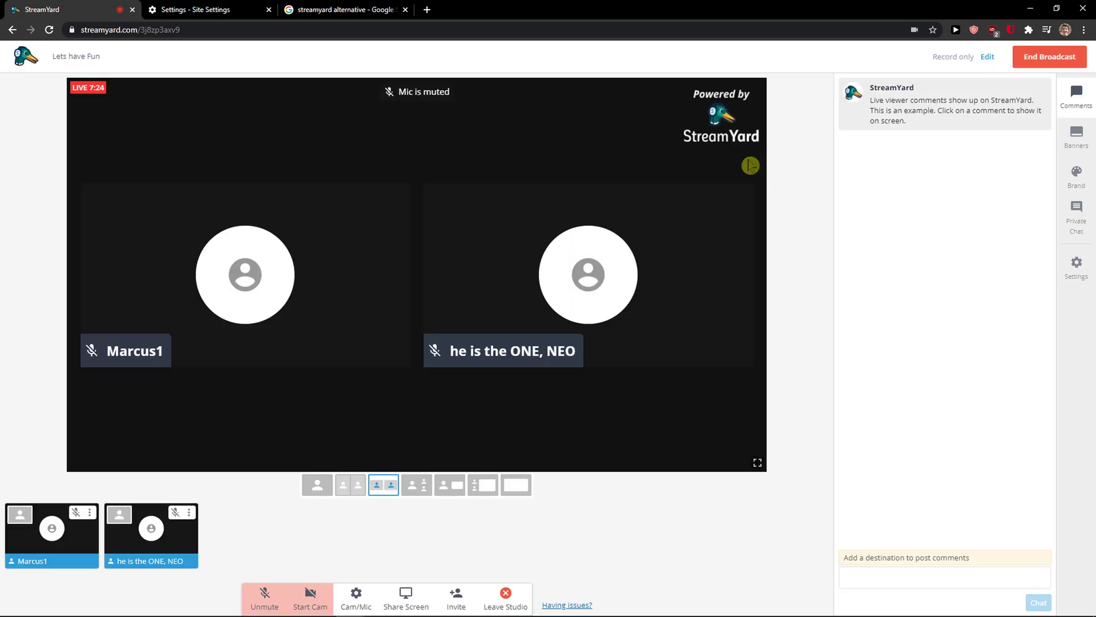
mouse_move(704, 180)
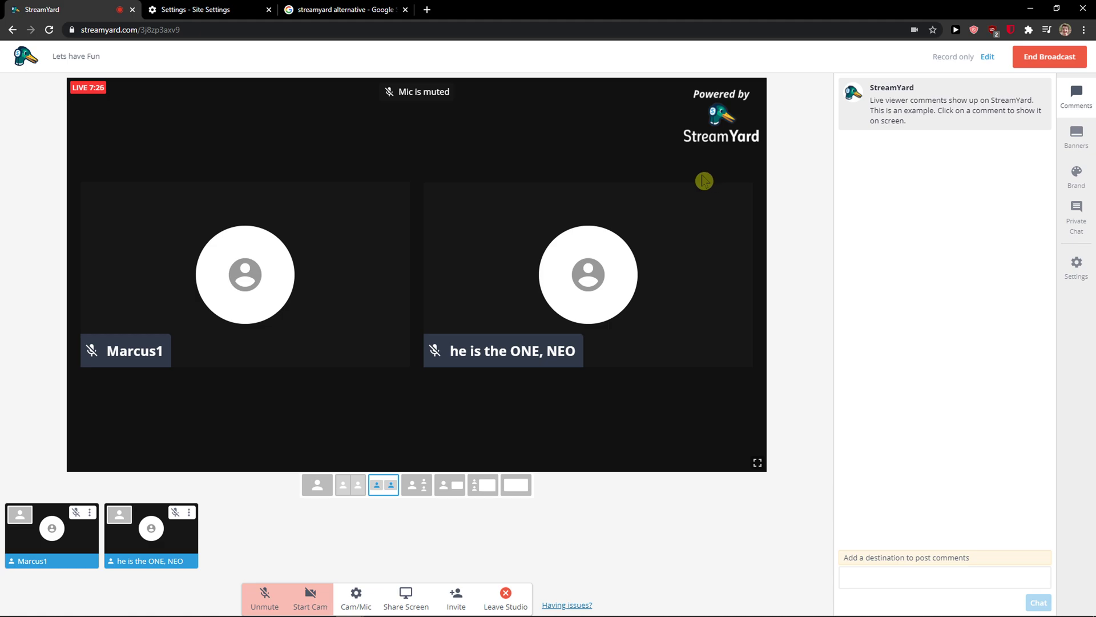